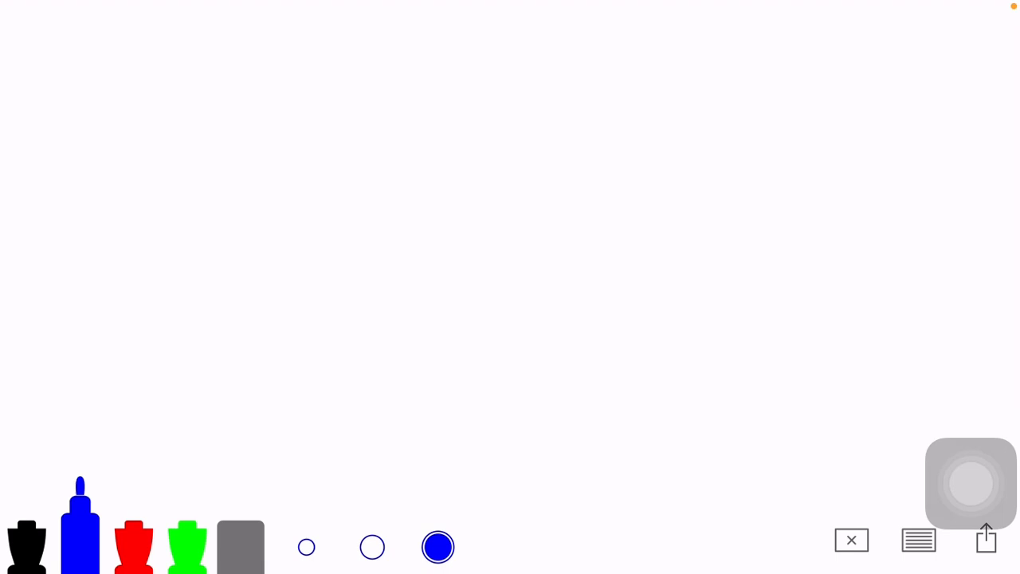
# - Handwrite the word "Hustler" with an opening quote in thick blue marker strokes
pyautogui.moveTo(239, 120); pyautogui.dragTo(534, 247)
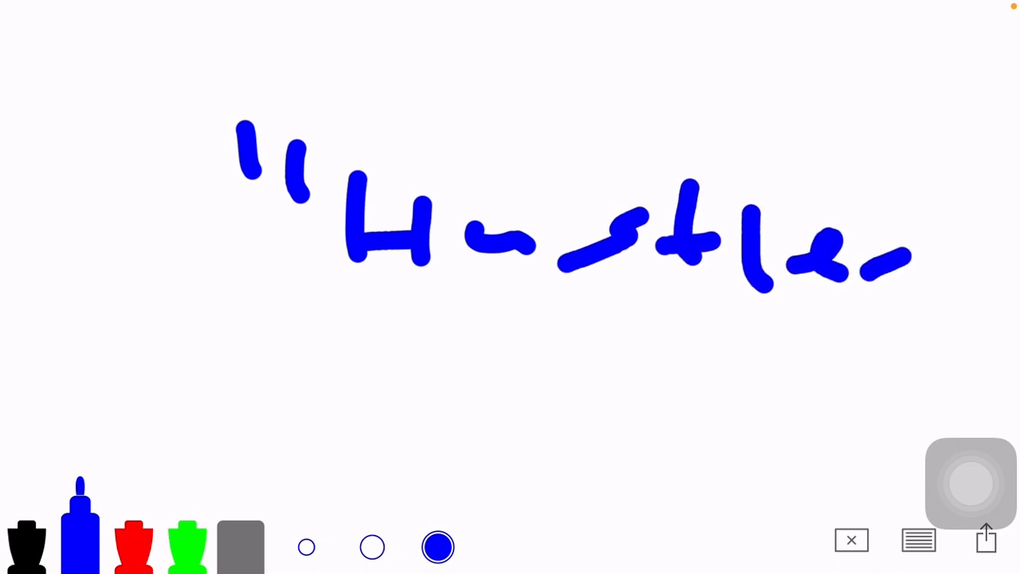
# - Clear the board and handwrite a blue number beginning "200" near the top left
pyautogui.click(851, 539)
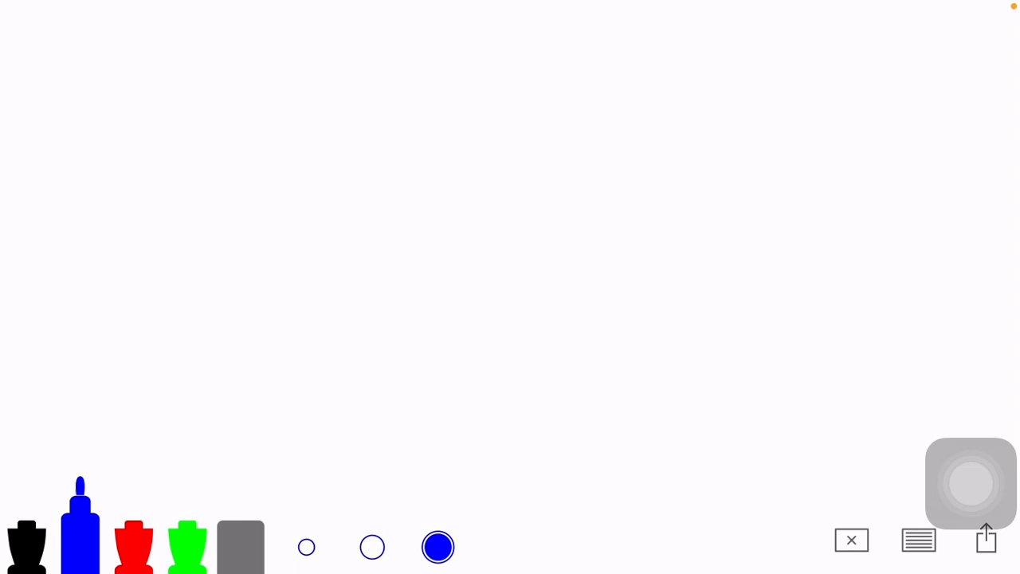
pyautogui.moveTo(255, 128); pyautogui.dragTo(566, 128)
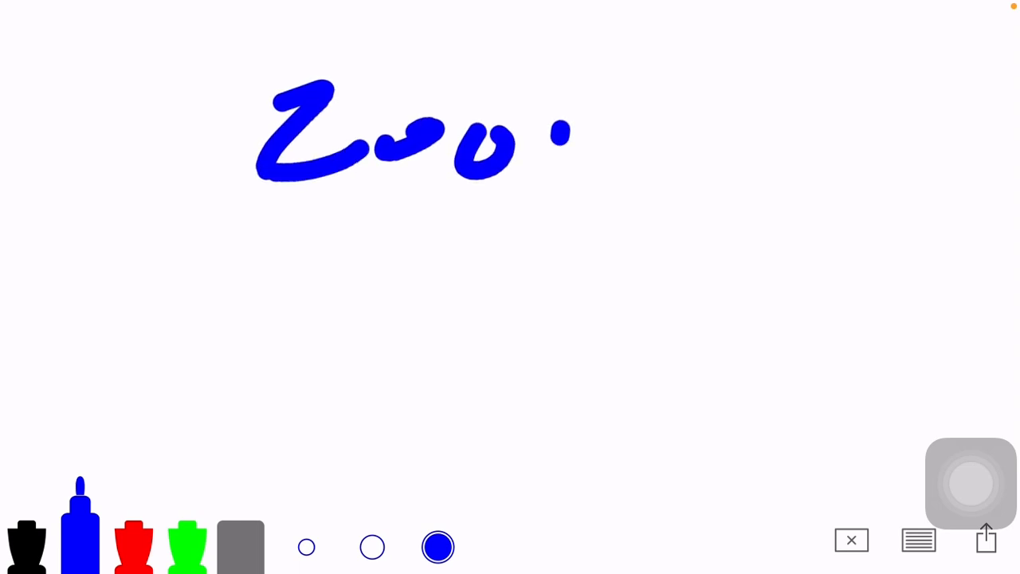
# - Clear the number off the board to make room for the pool shot sketch
pyautogui.click(851, 538)
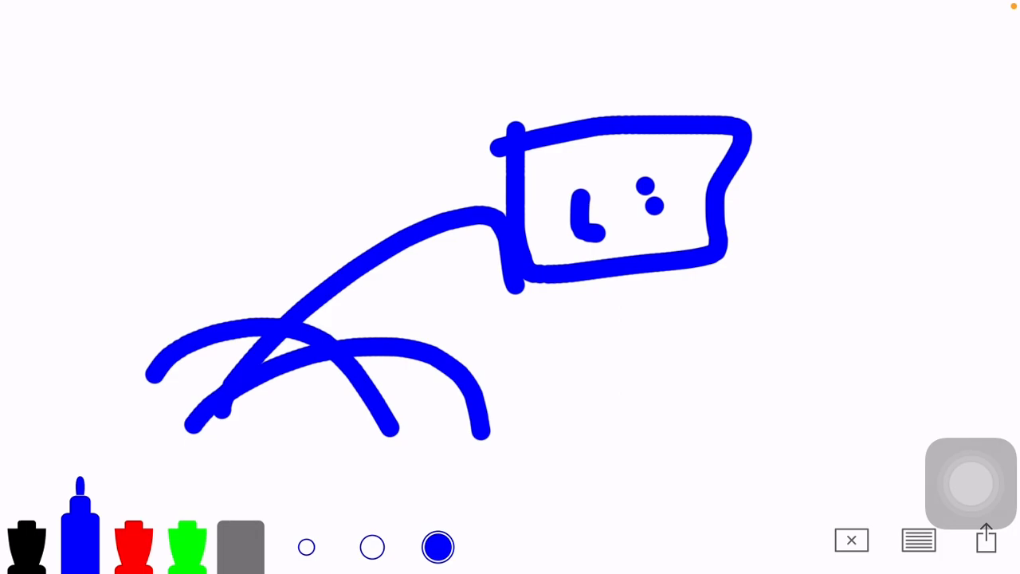
# - Clear the pool sketch, then clear the loose blue curves, leaving the board blank
pyautogui.click(851, 538)
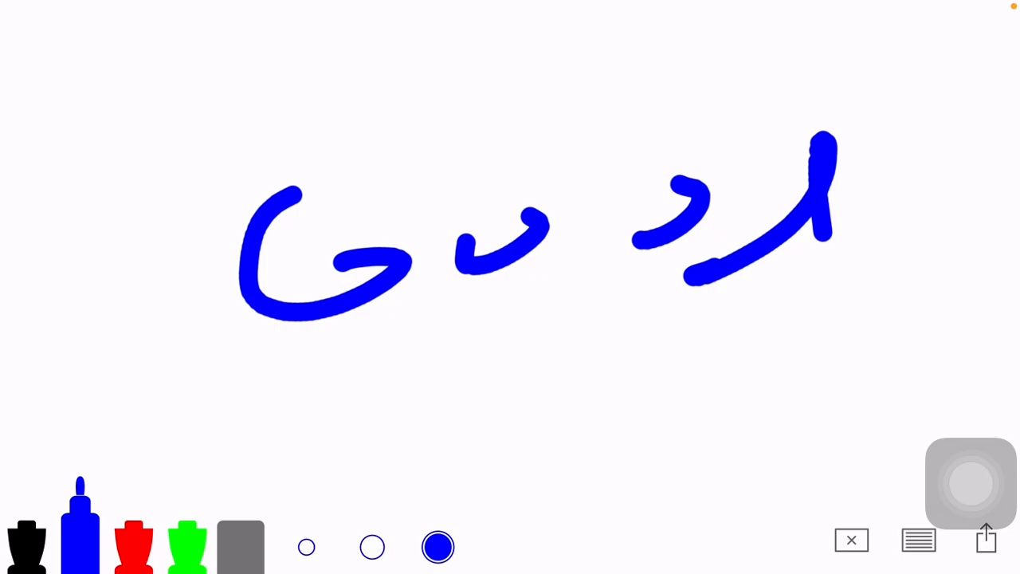
pyautogui.click(851, 538)
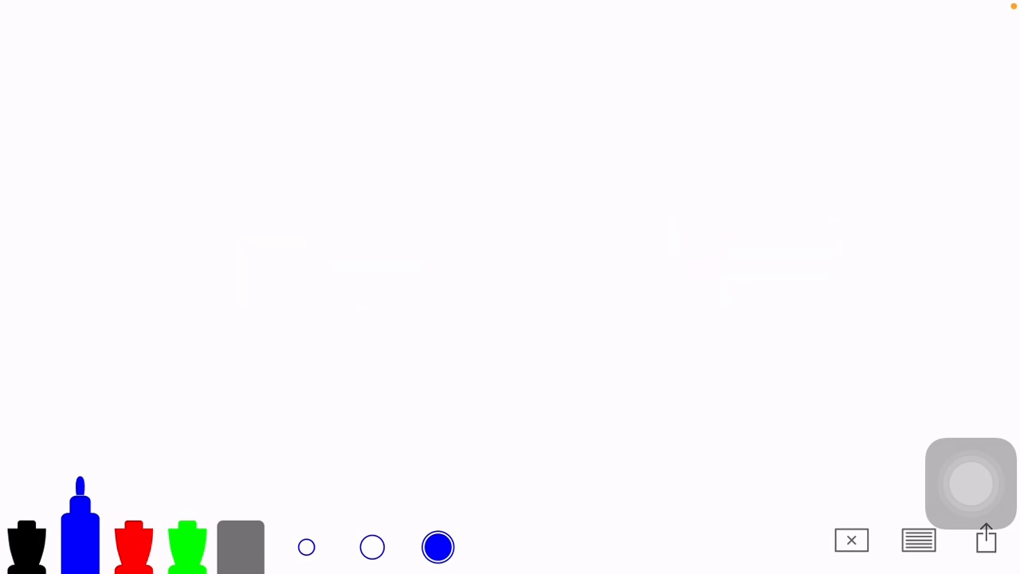
pyautogui.moveTo(253, 163); pyautogui.dragTo(245, 330)
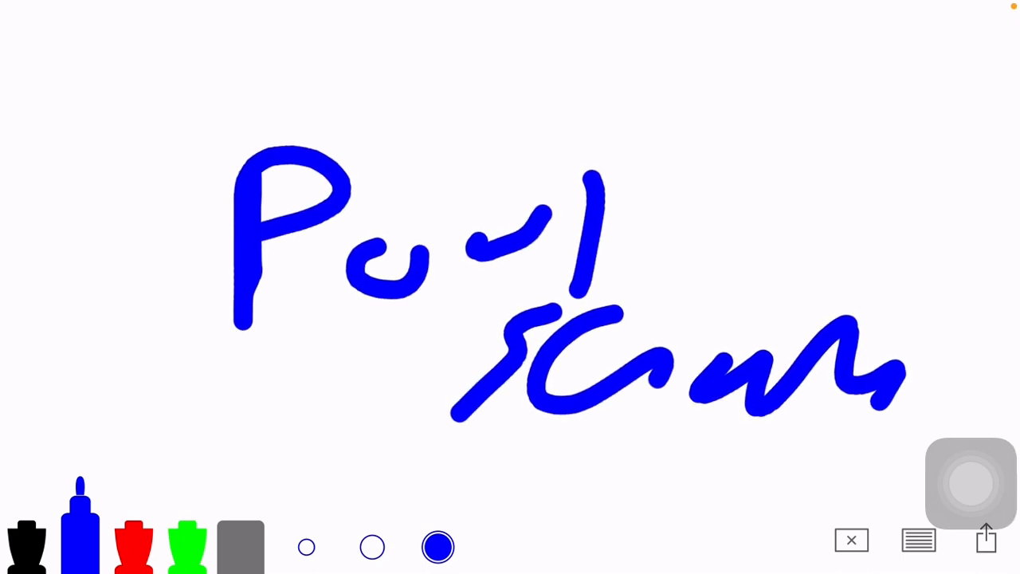
pyautogui.click(851, 539)
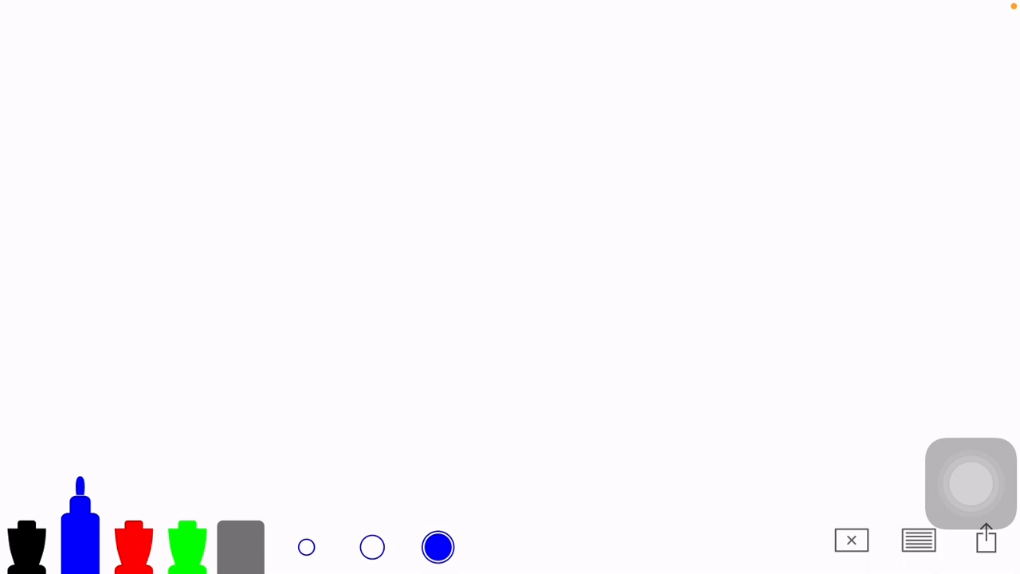